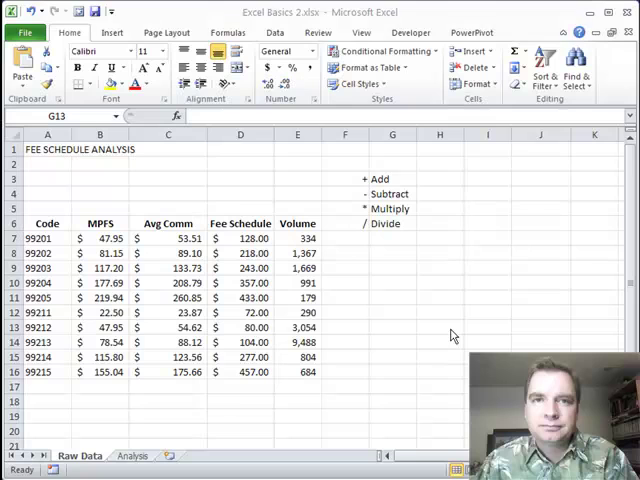
Select several cells on the fee schedule sheet before choosing the result cell
click(392, 327)
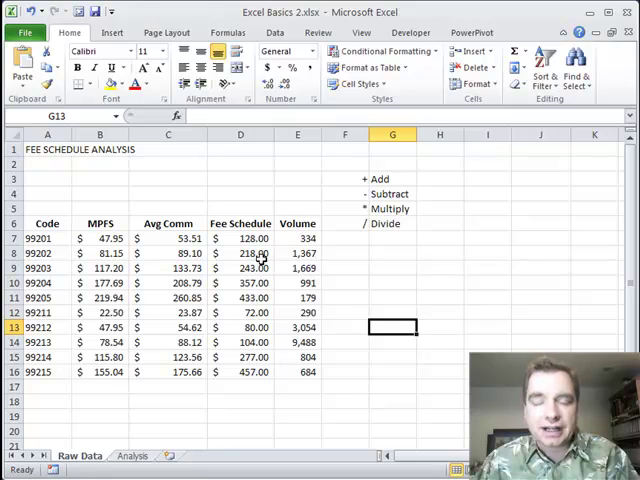
mouse_move(528, 243)
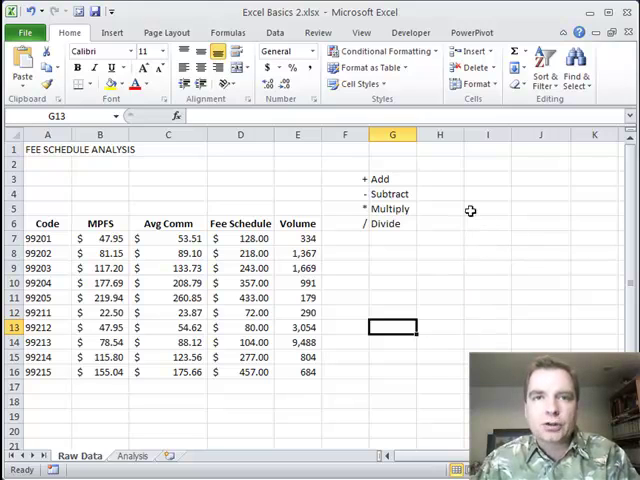
mouse_move(325, 195)
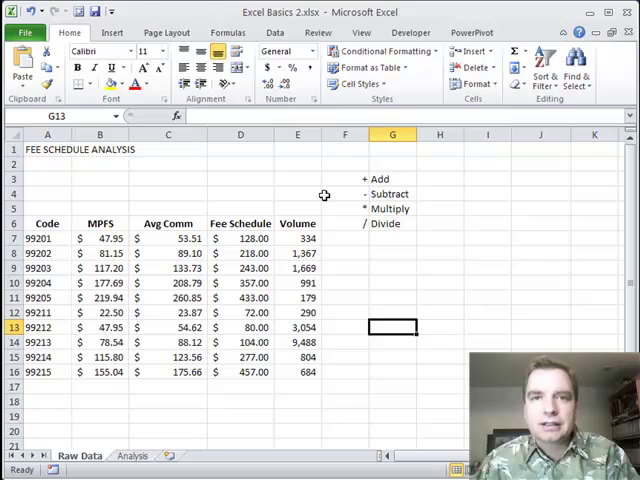
mouse_move(300, 203)
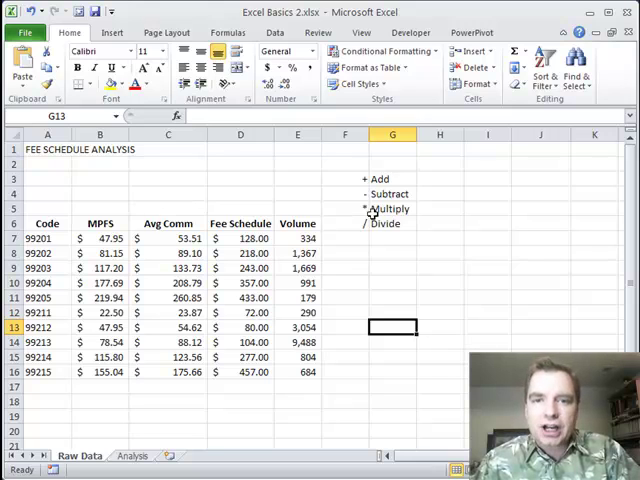
click(392, 208)
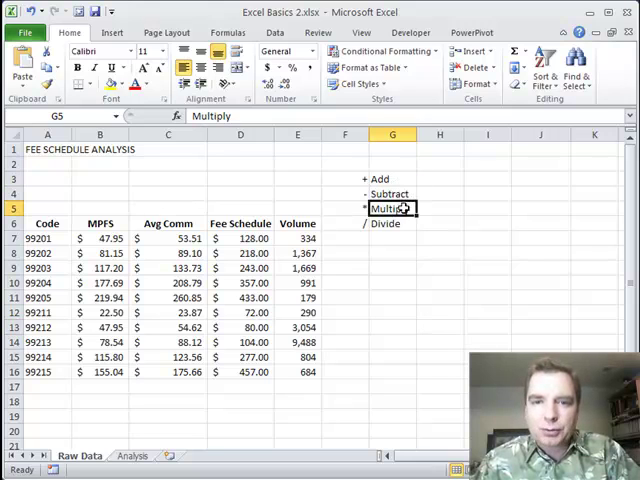
click(392, 223)
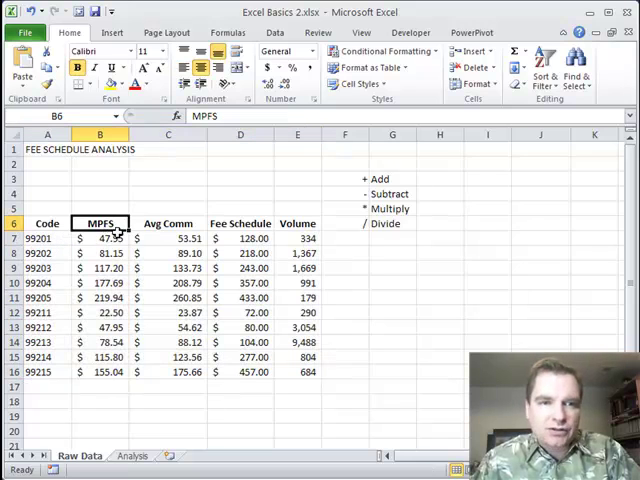
mouse_move(190, 222)
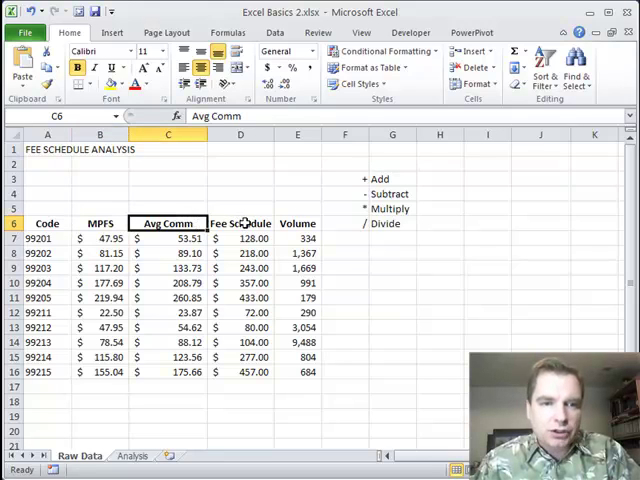
click(240, 223)
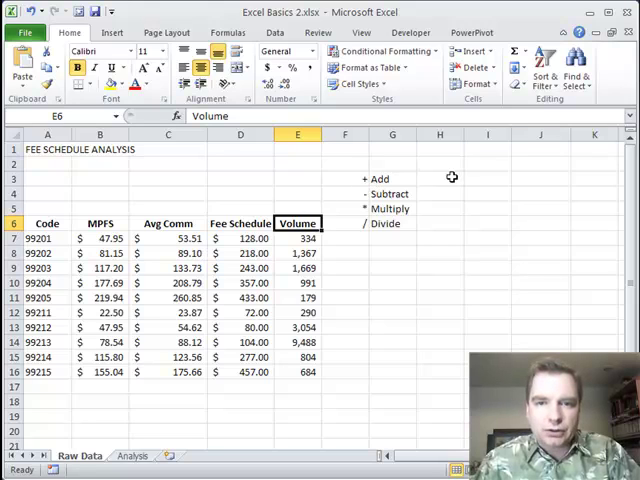
Enter =B10+B13+B12 in H3 for an addition total of $248.14
click(438, 179)
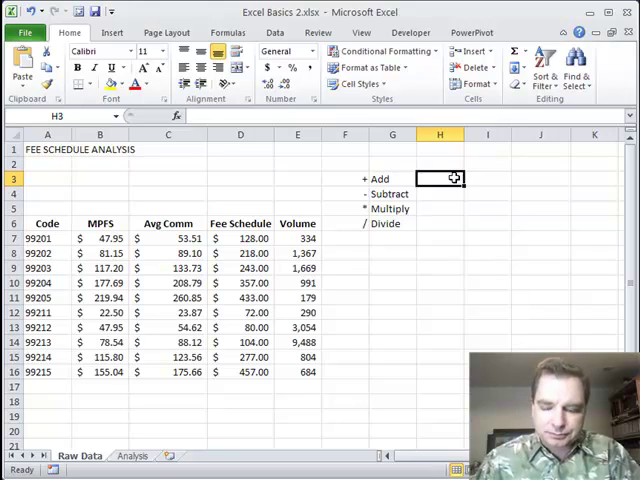
text(=)
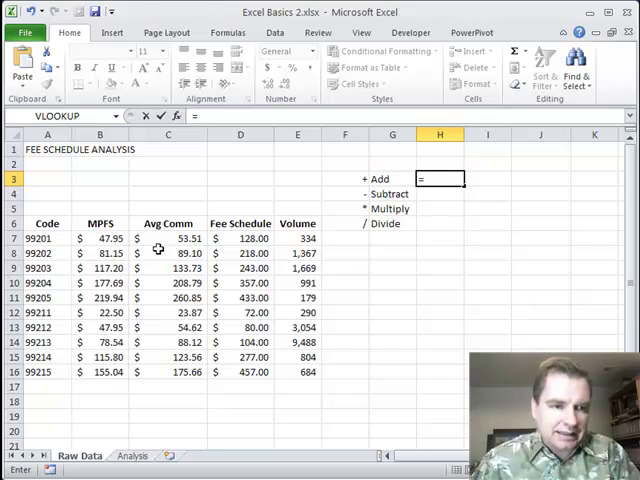
click(99, 283)
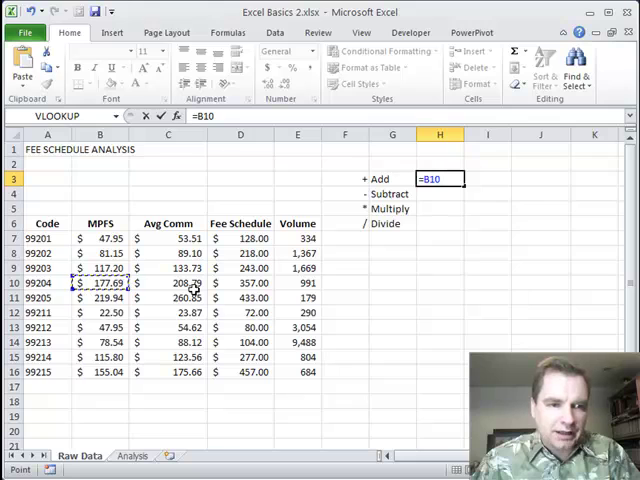
text(+B13+)
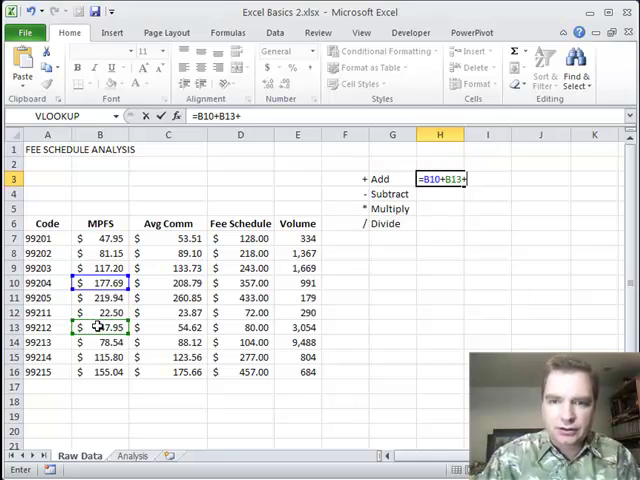
click(100, 327)
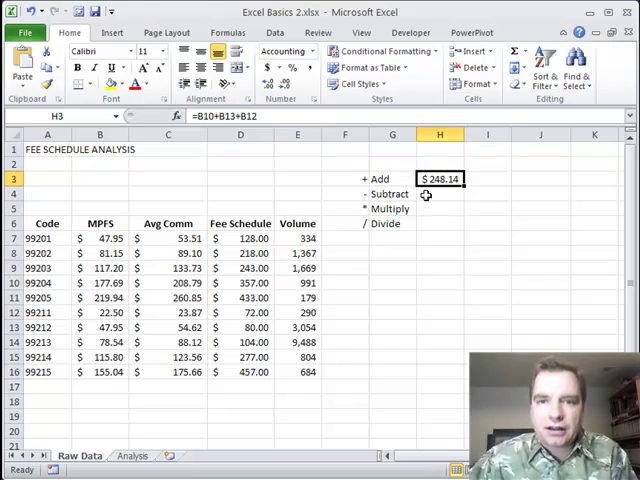
click(438, 193)
text(=B14)
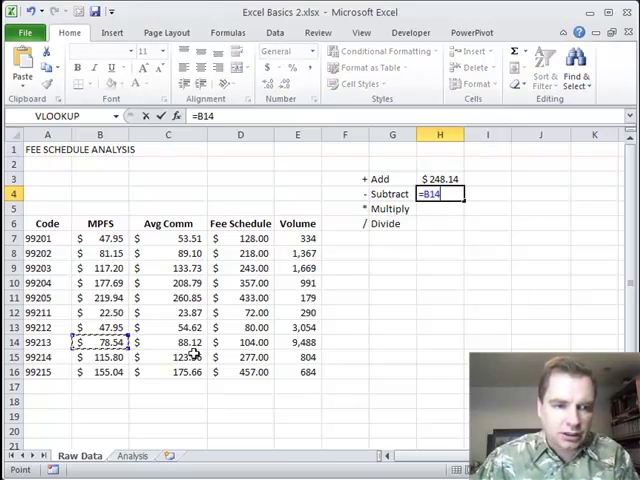
Complete H4 as =B14-B13 to get $30.59, then check B13's MPFS value
text(-B13)
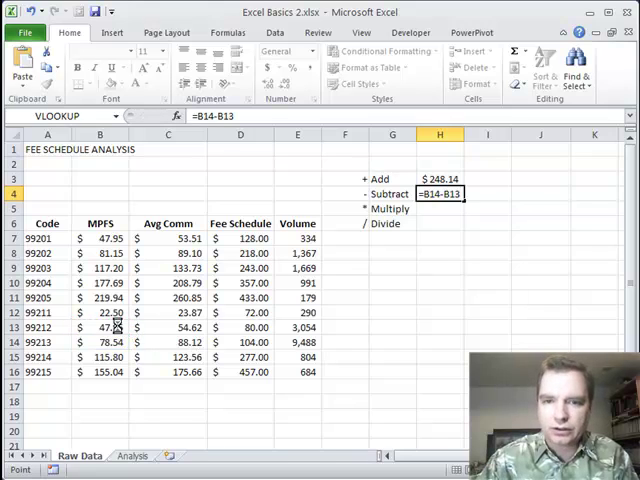
key(enter)
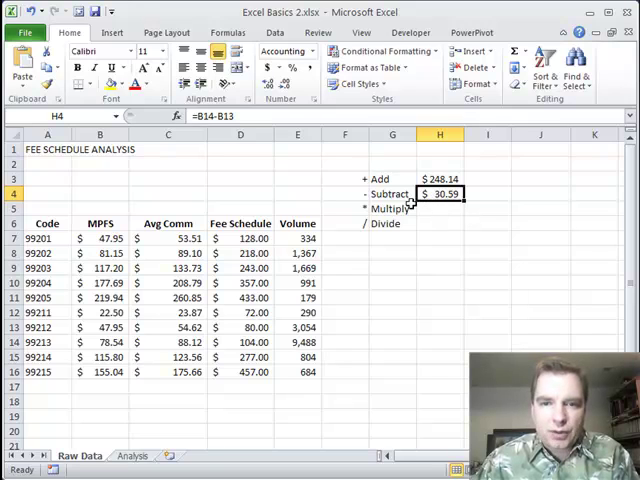
click(100, 342)
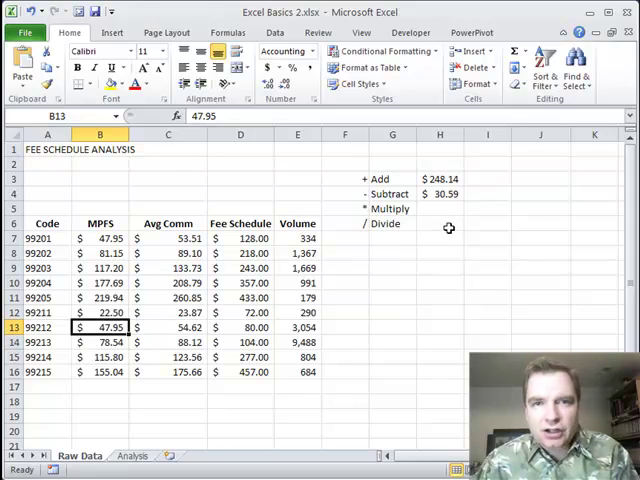
mouse_move(446, 210)
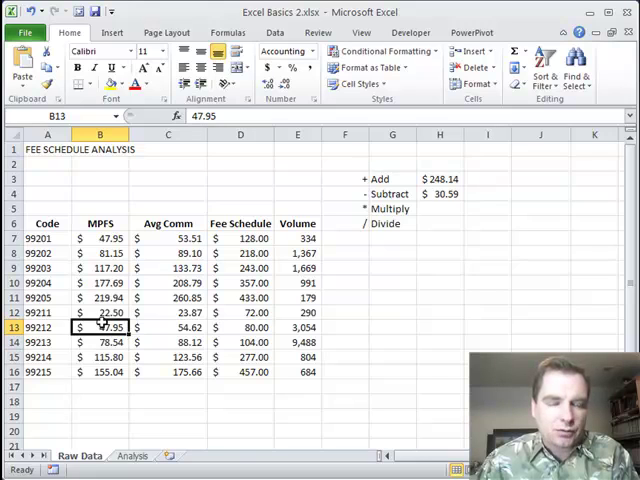
mouse_move(516, 210)
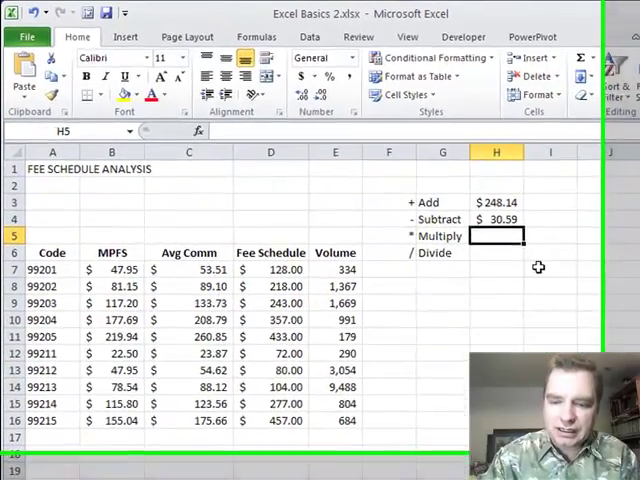
Enter =200*H4 in H5 for a Multiply result of $6,118.00
text(=200*H4)
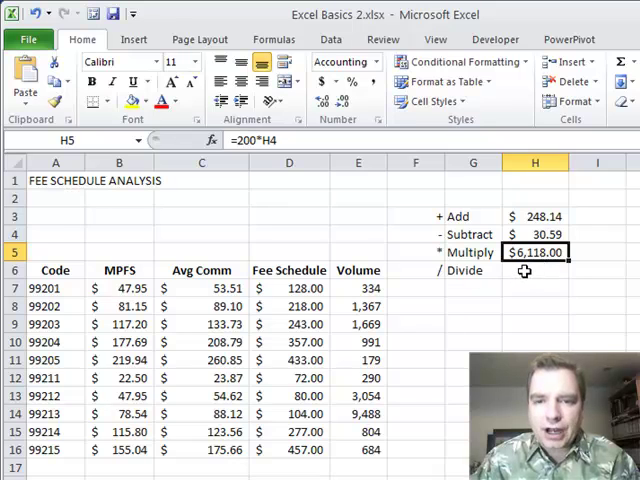
click(534, 270)
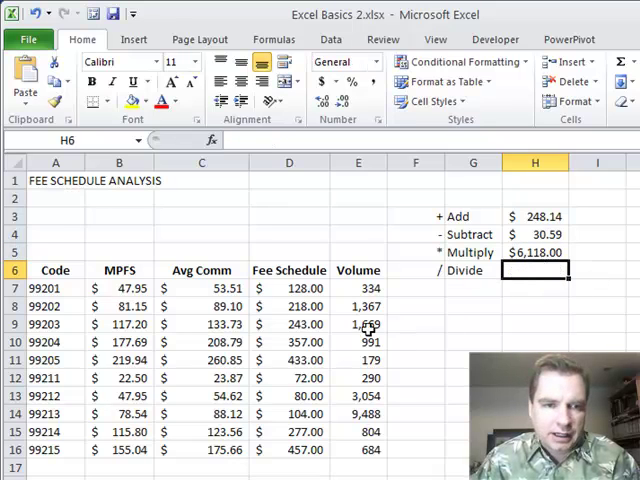
mouse_move(311, 289)
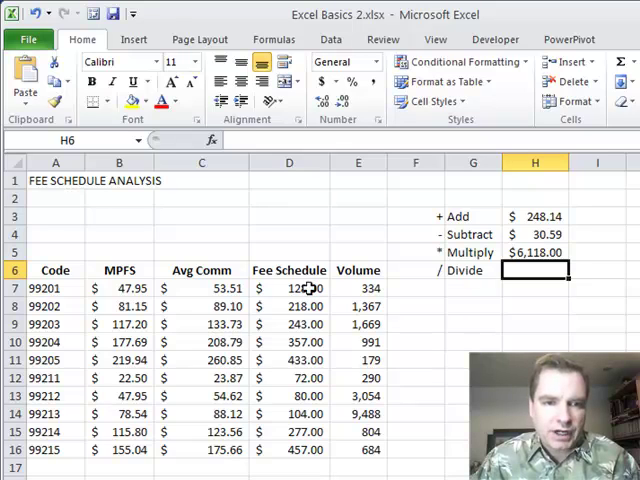
click(289, 288)
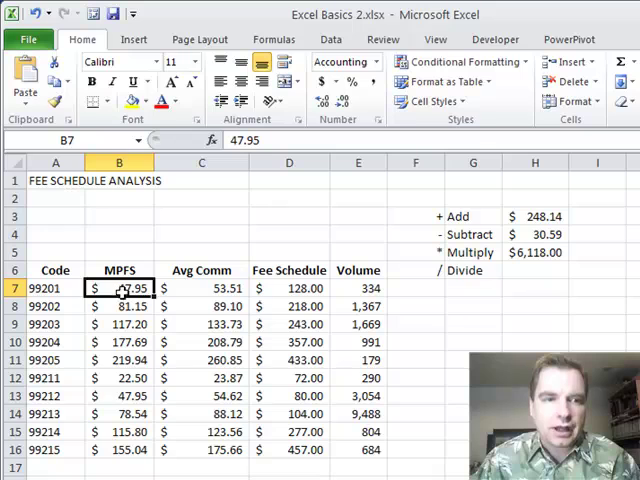
mouse_move(198, 287)
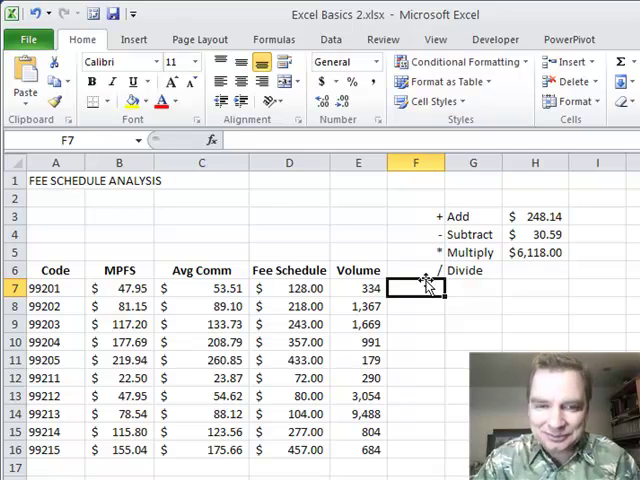
Build the ratio formula =D7/B7 in F7, dividing fee schedule by MPFS
text(=D7)
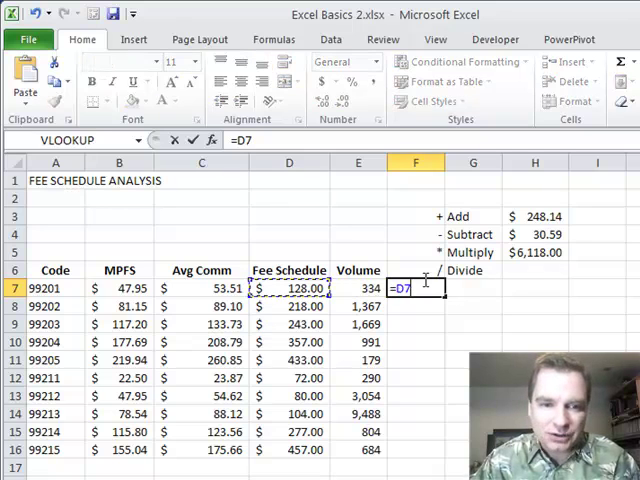
text(/)
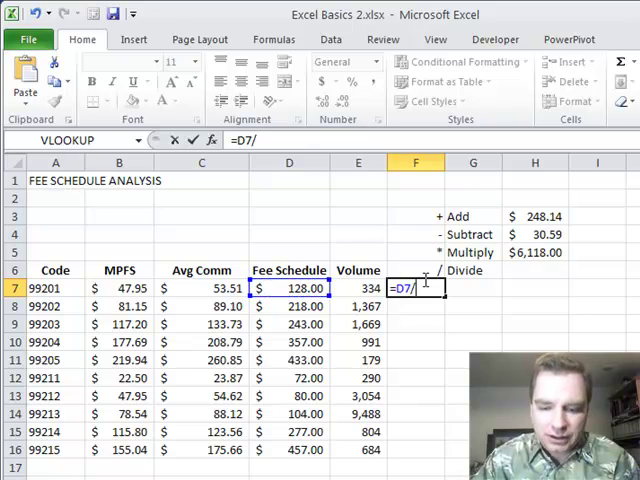
click(118, 288)
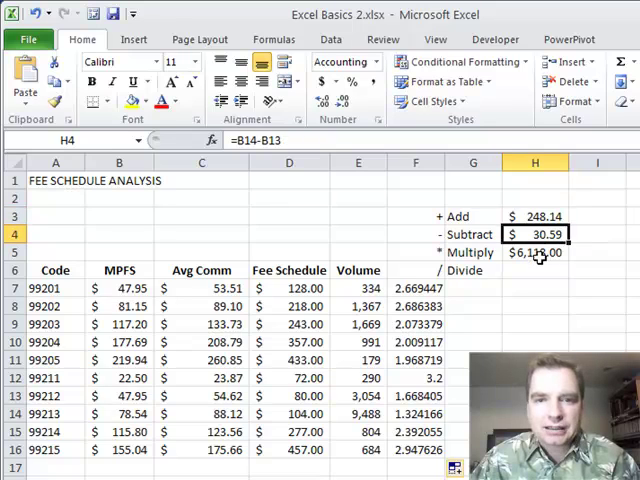
Select the operator labels in F3:F6 and show the Formulas ribbon
click(535, 269)
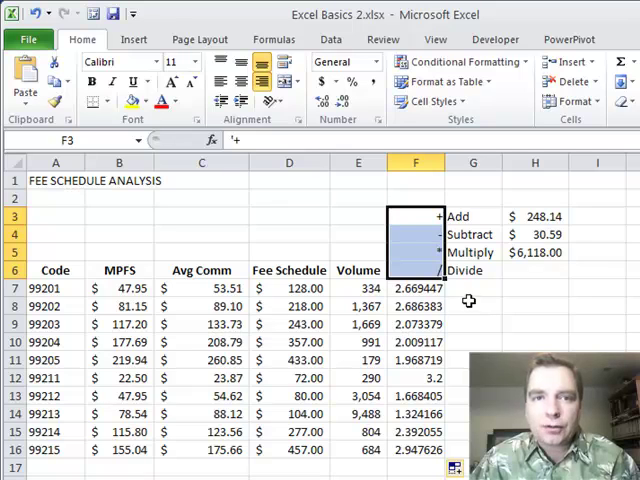
click(273, 39)
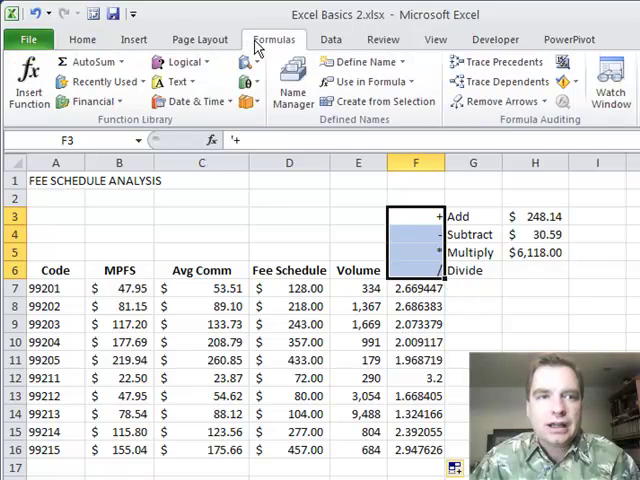